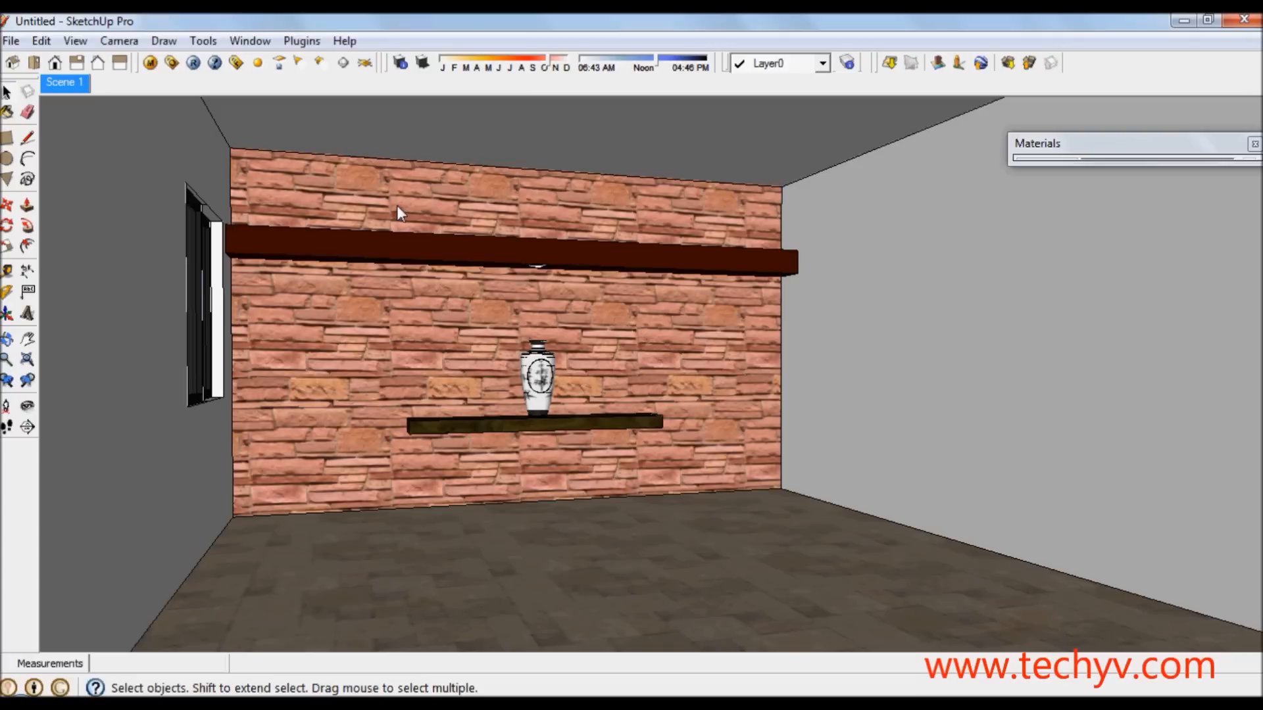
{"action": "mouse_move", "coordinate": [398, 209]}
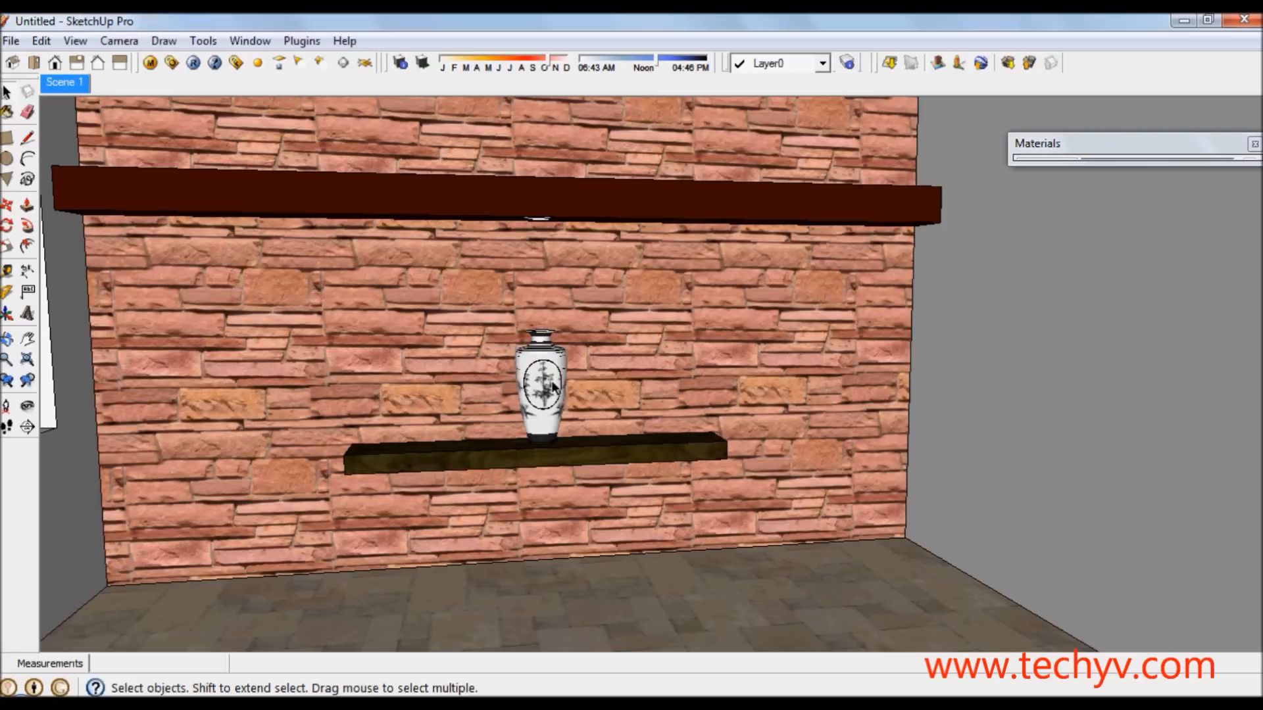
{"action": "mouse_move", "coordinate": [555, 387]}
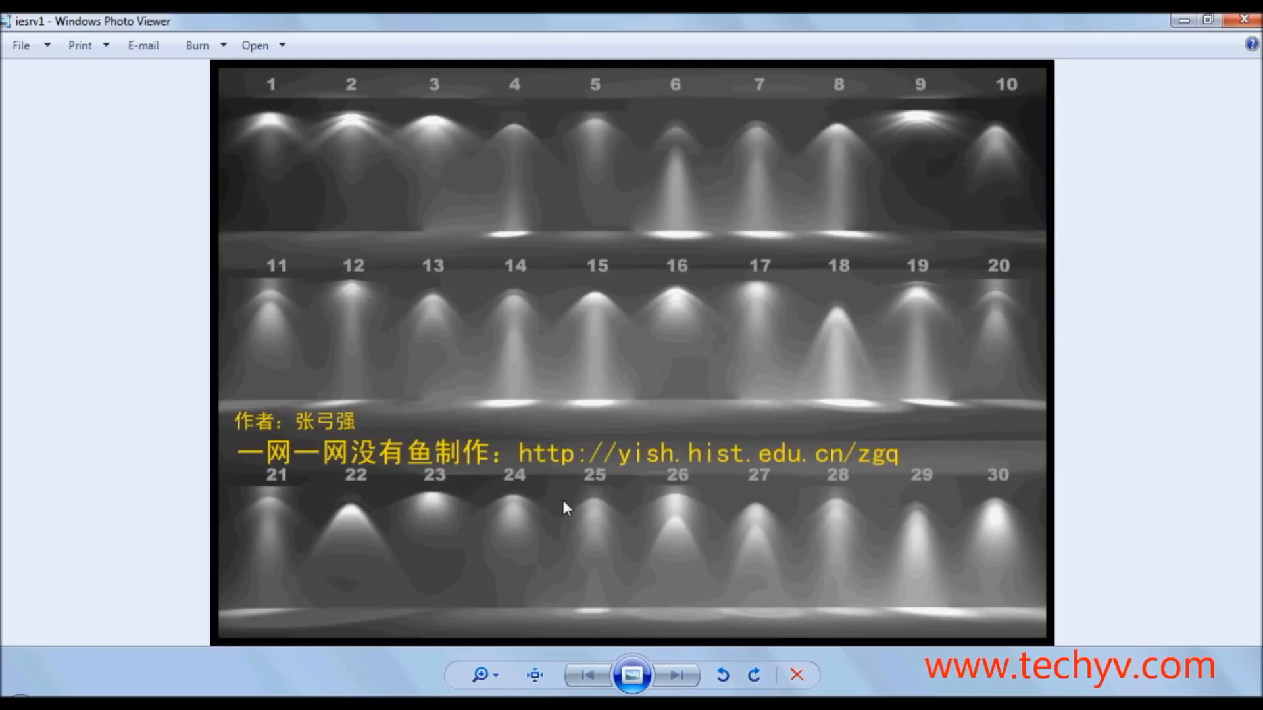
{"action": "mouse_move", "coordinate": [675, 380]}
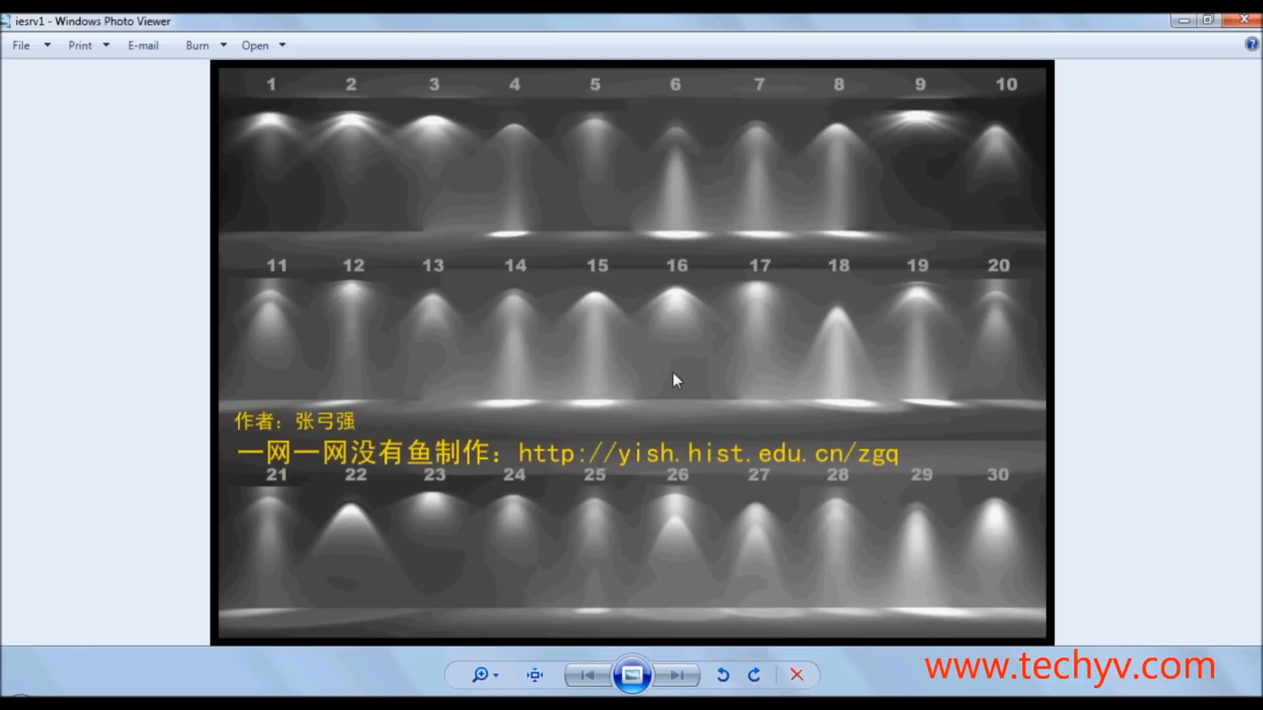
{"action": "mouse_move", "coordinate": [592, 314]}
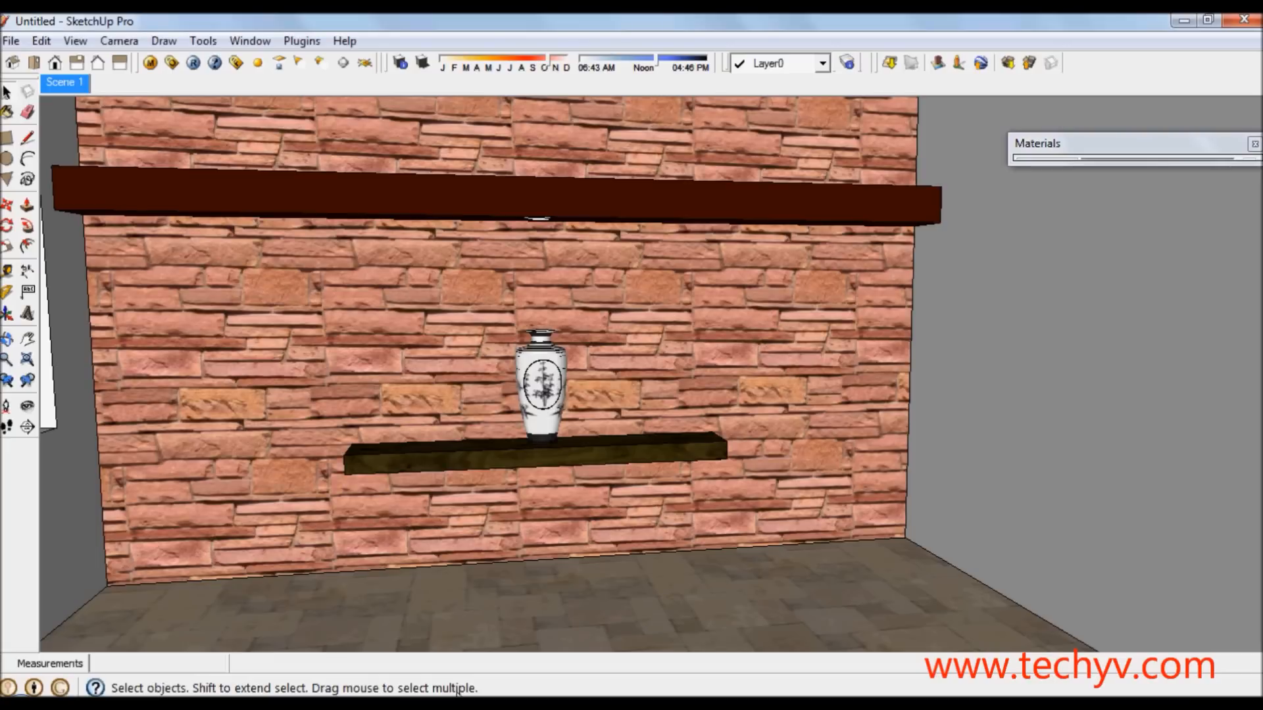
{"action": "mouse_move", "coordinate": [482, 387]}
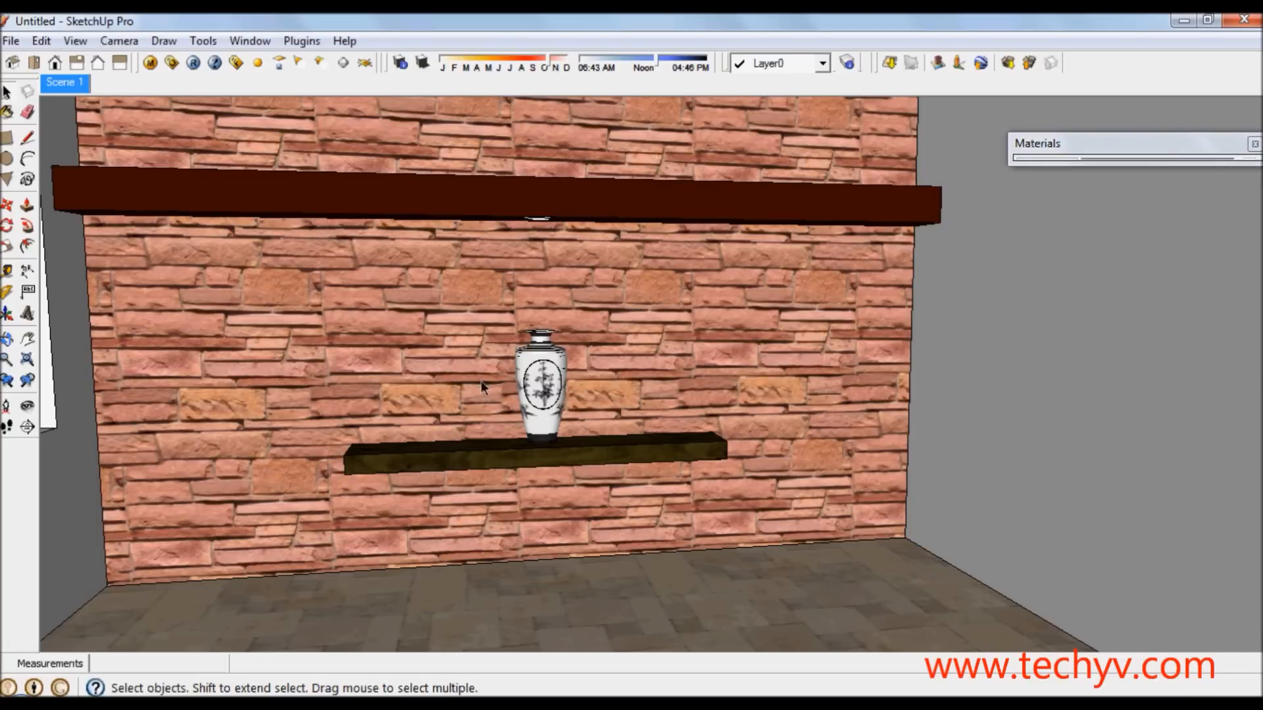
{"action": "mouse_move", "coordinate": [320, 63]}
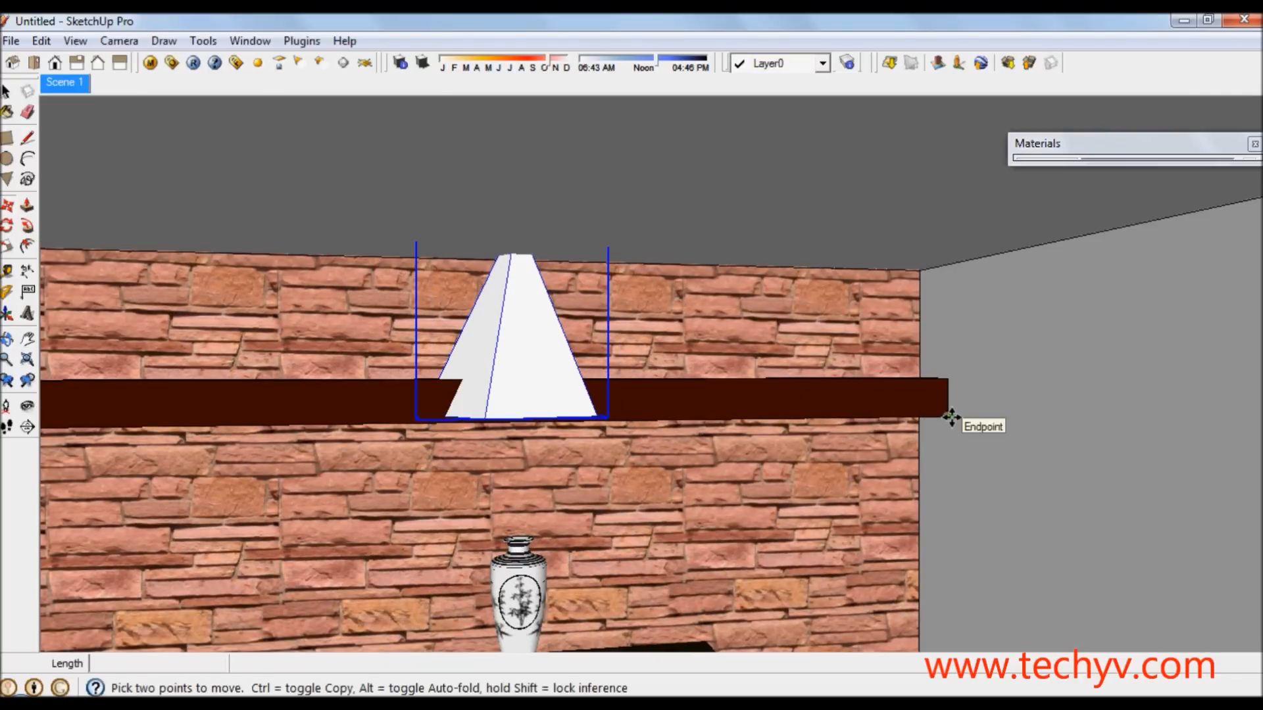
Move the IES light onto the dark beam and scale it to about 0.74, above the vase.
{"action": "left_click_drag", "start_coordinate": [949, 417], "coordinate": [950, 516]}
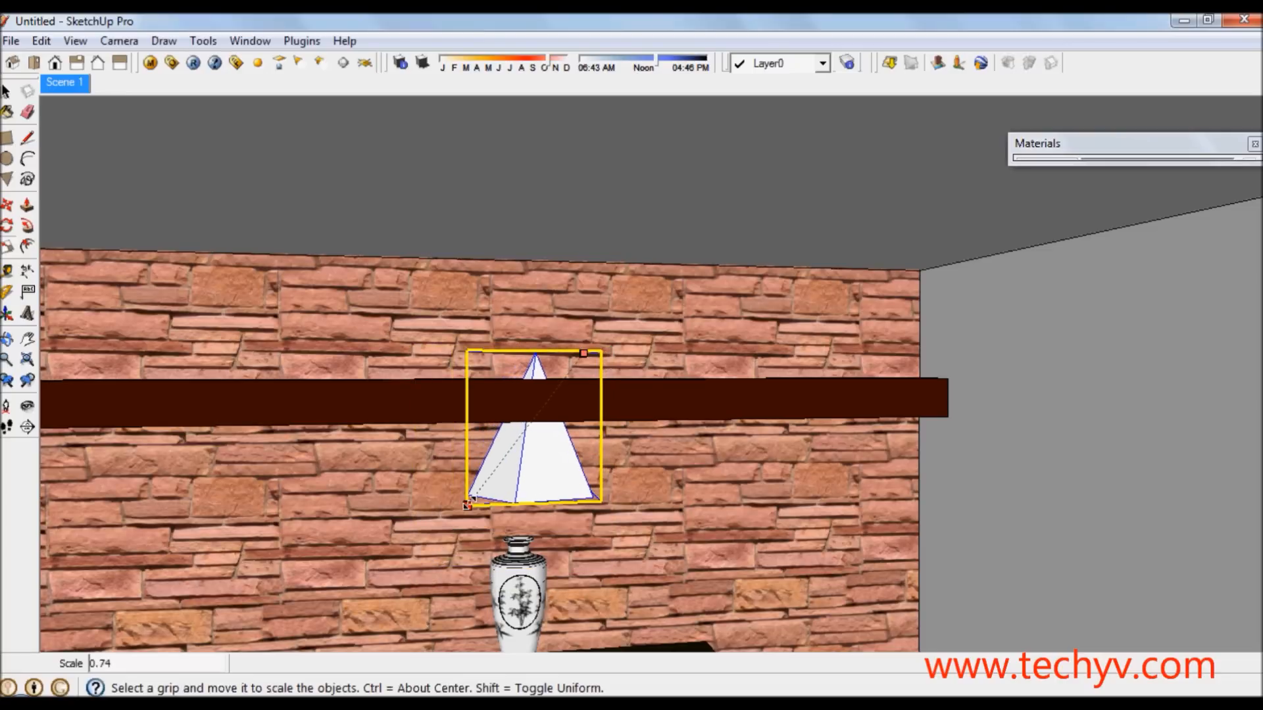
{"action": "left_click_drag", "start_coordinate": [468, 504], "coordinate": [483, 485]}
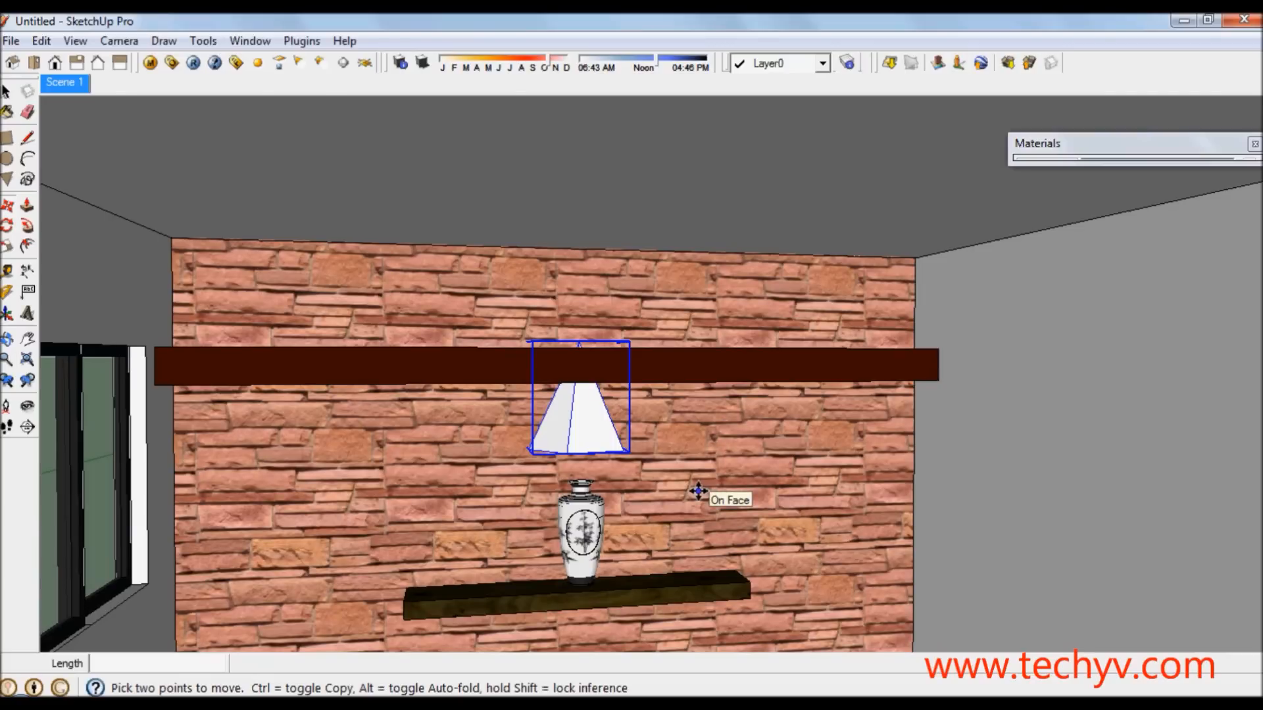
{"action": "mouse_move", "coordinate": [583, 435]}
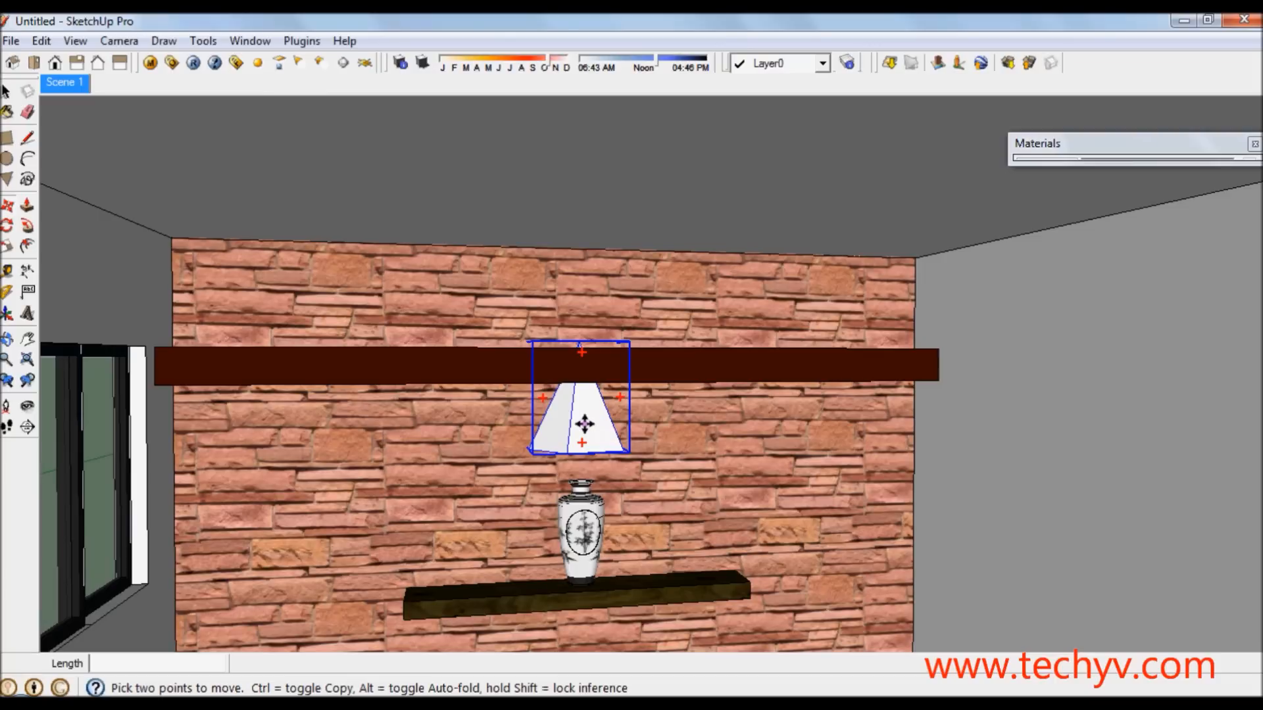
Open the V-Ray Light Editor from the light's right-click menu.
{"action": "right_click", "coordinate": [582, 425]}
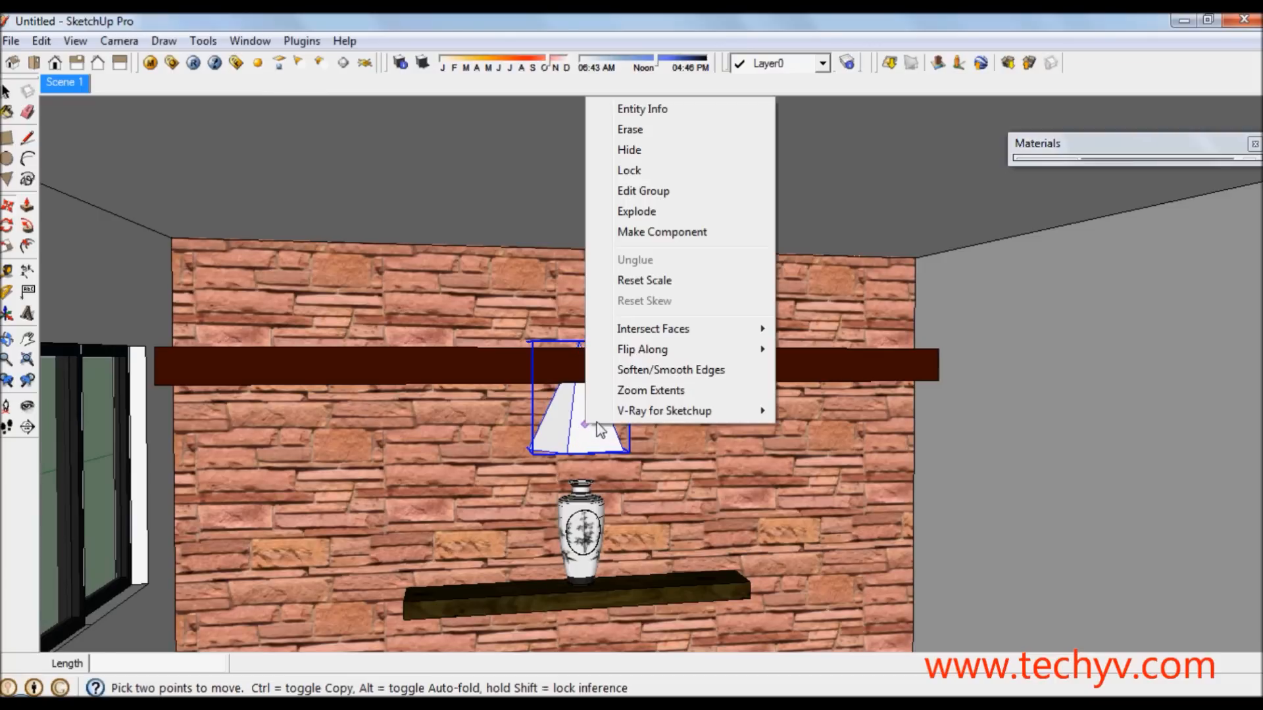
{"action": "mouse_move", "coordinate": [665, 411]}
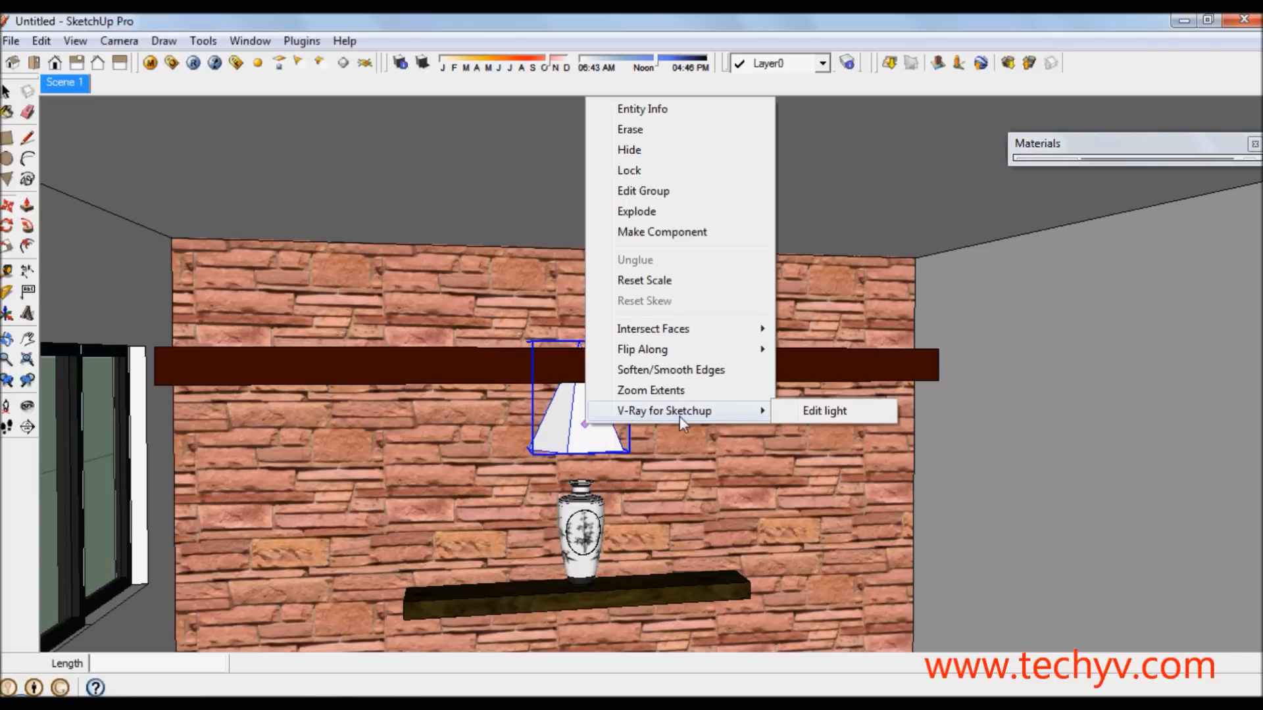
{"action": "left_click", "coordinate": [823, 411]}
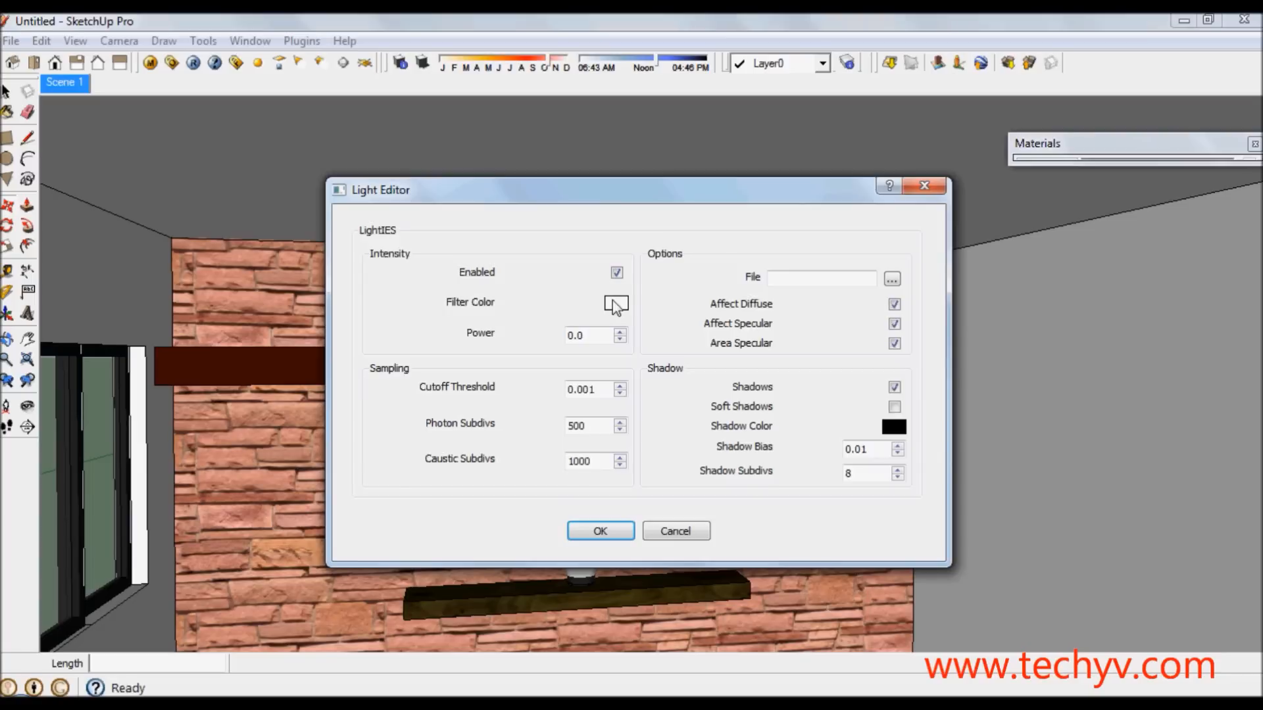
Set the light's Filter Color to a warm golden yellow and confirm it.
{"action": "left_click", "coordinate": [616, 303]}
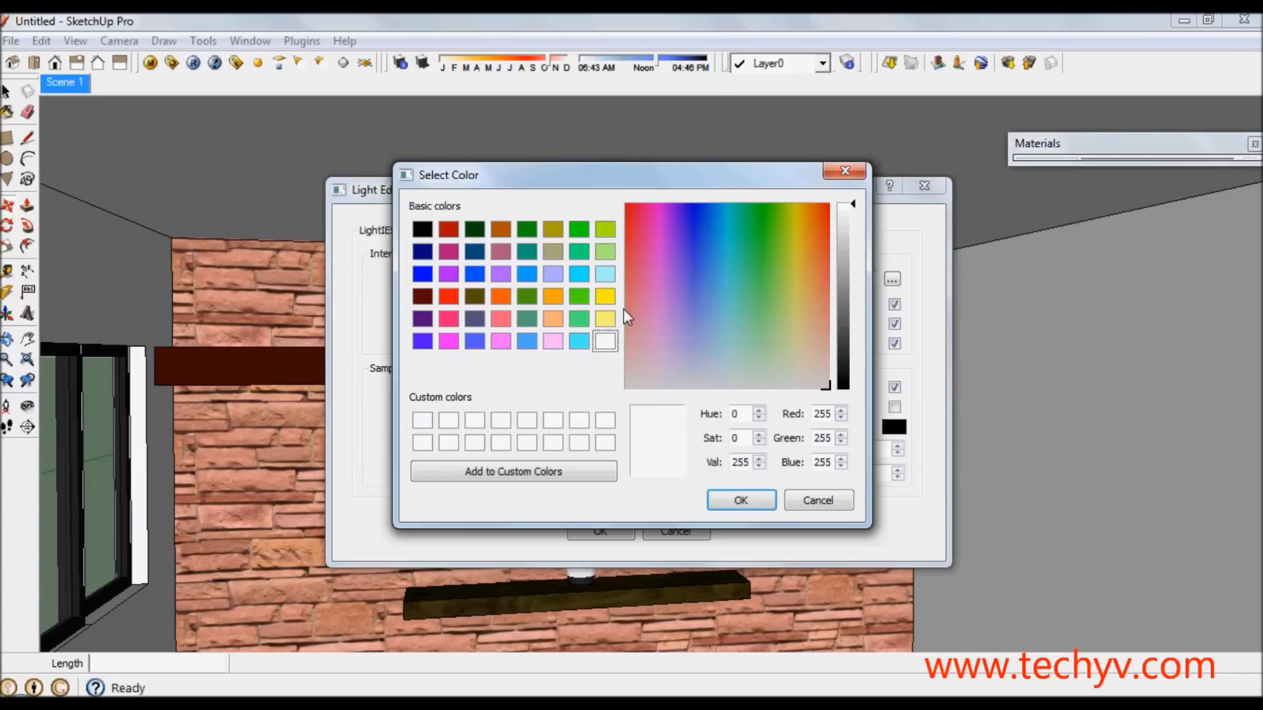
{"action": "mouse_move", "coordinate": [629, 318]}
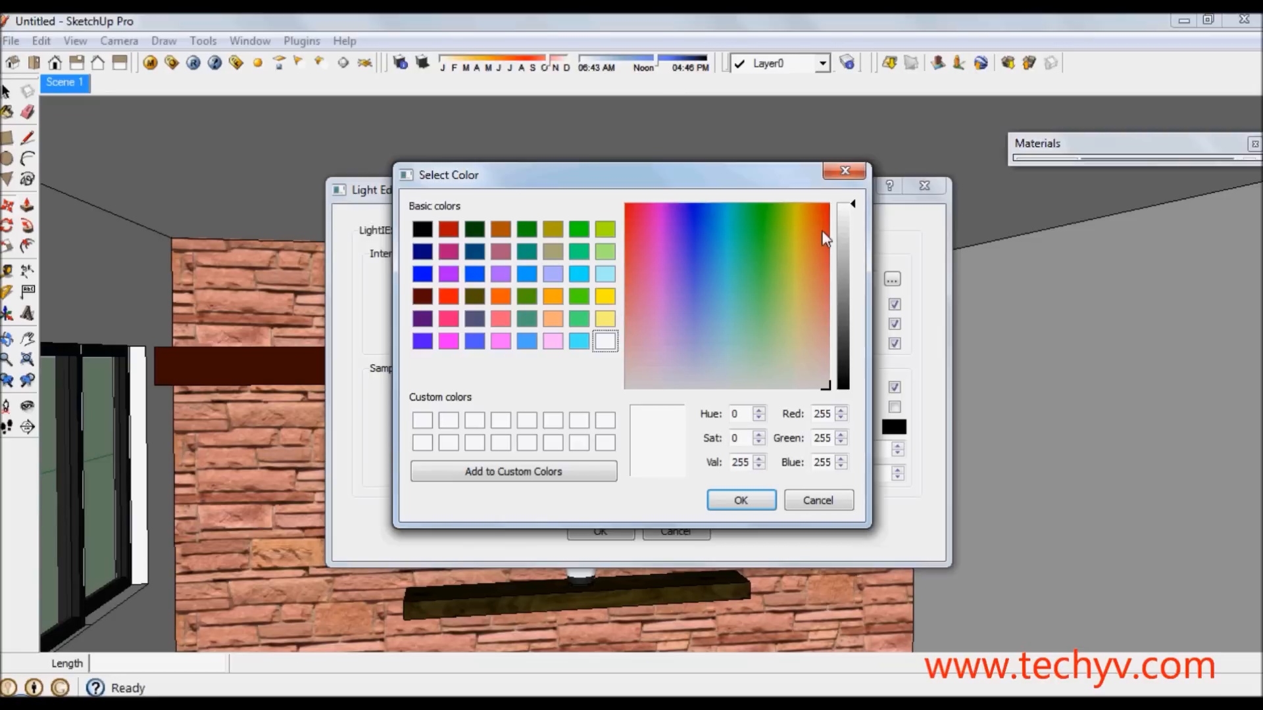
{"action": "mouse_move", "coordinate": [816, 229]}
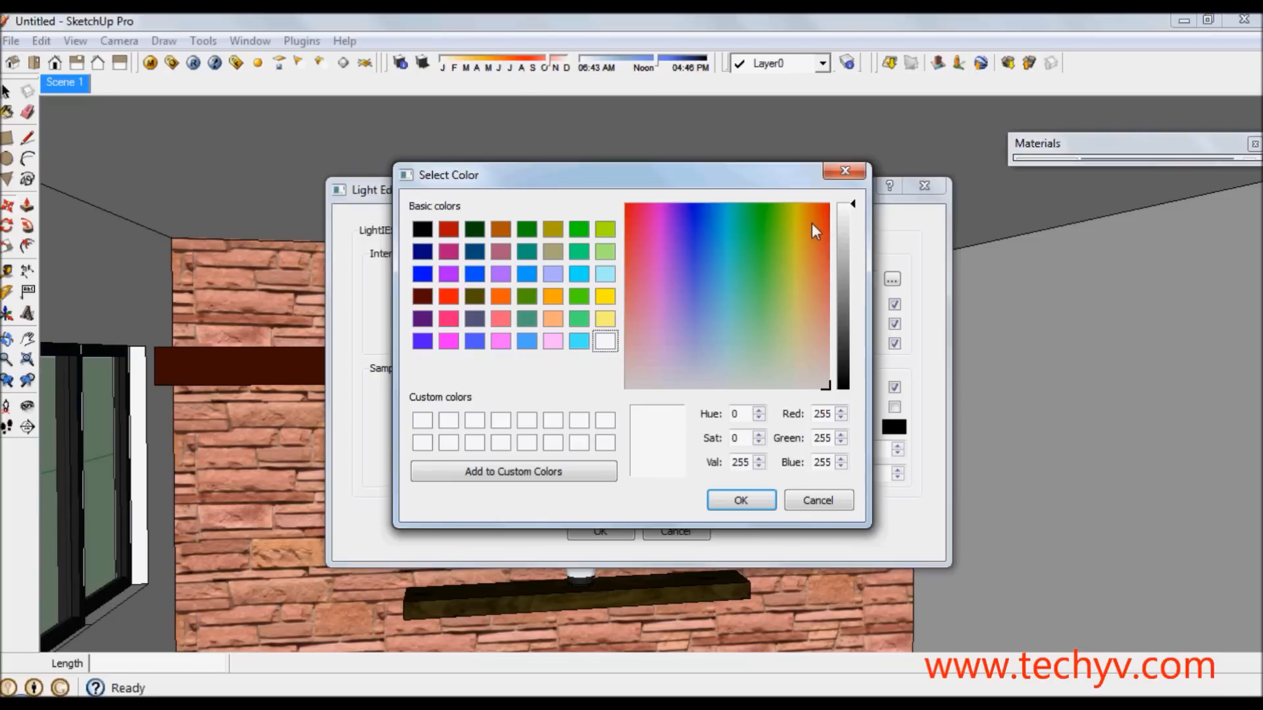
{"action": "left_click", "coordinate": [800, 215]}
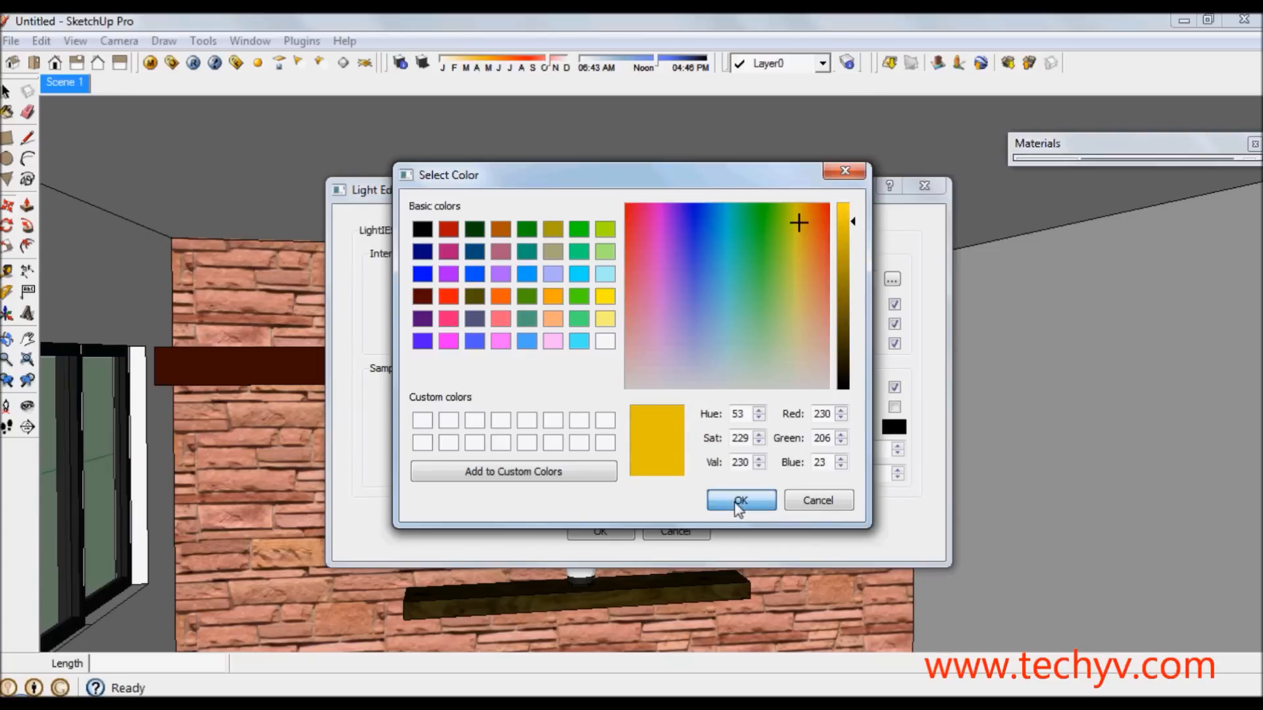
{"action": "left_click", "coordinate": [739, 500]}
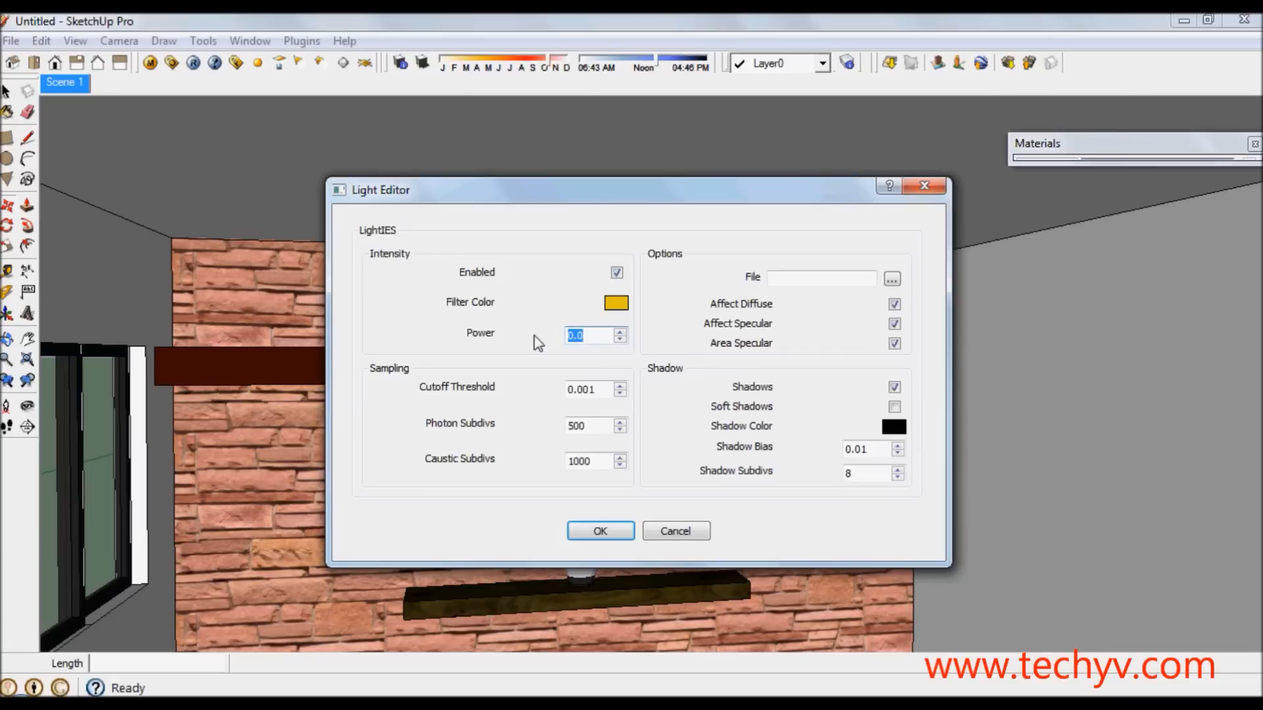
Enter 50000000 as the light's Power value.
{"action": "type", "text": "5"}
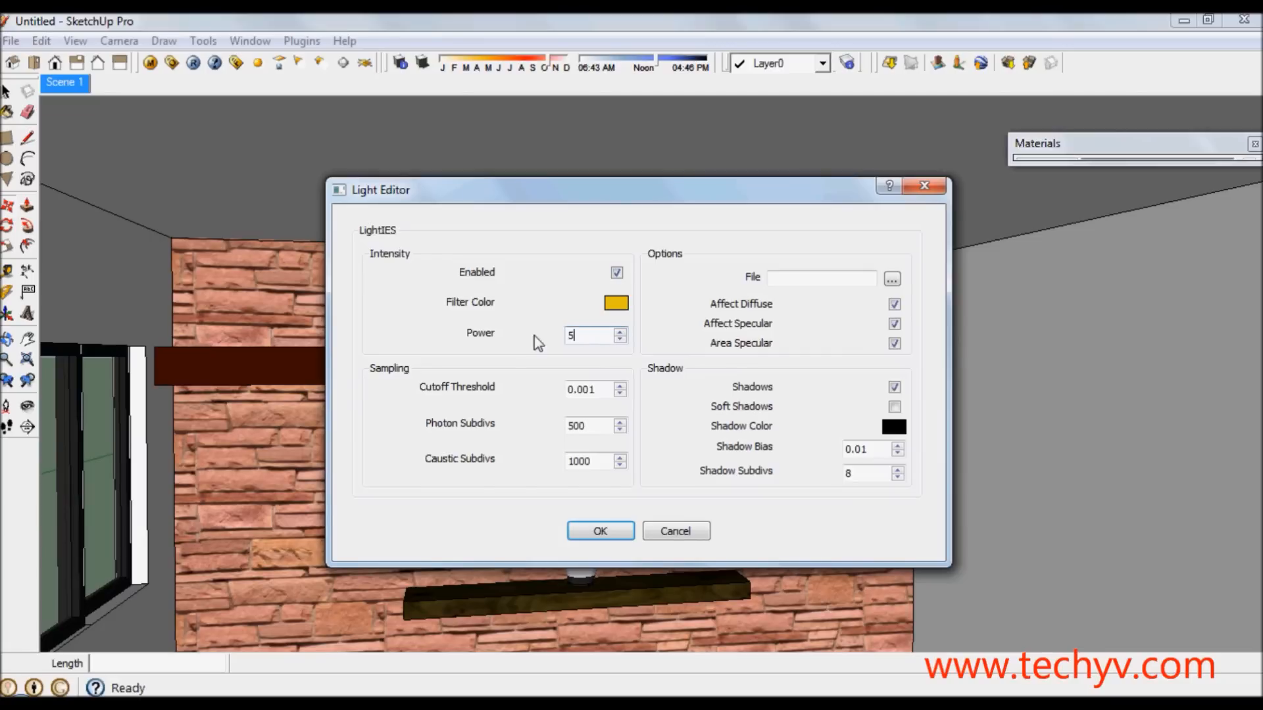
{"action": "type", "text": "0000000"}
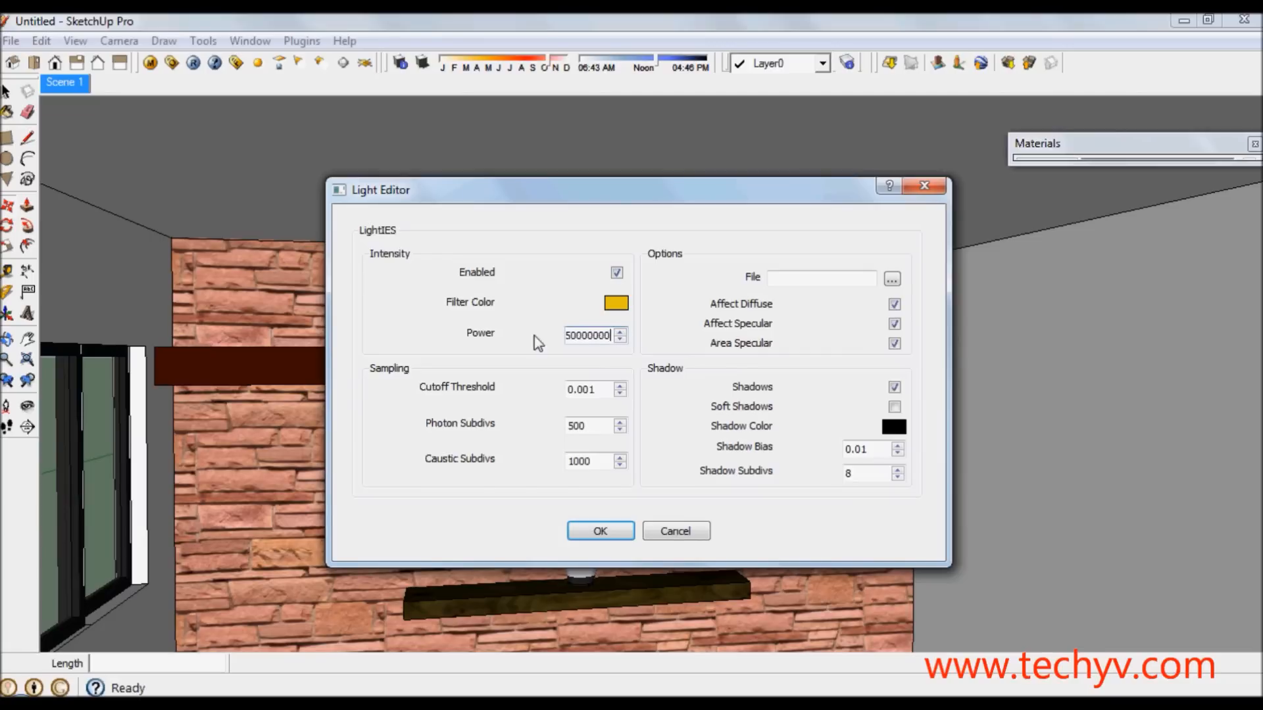
{"action": "mouse_move", "coordinate": [564, 289]}
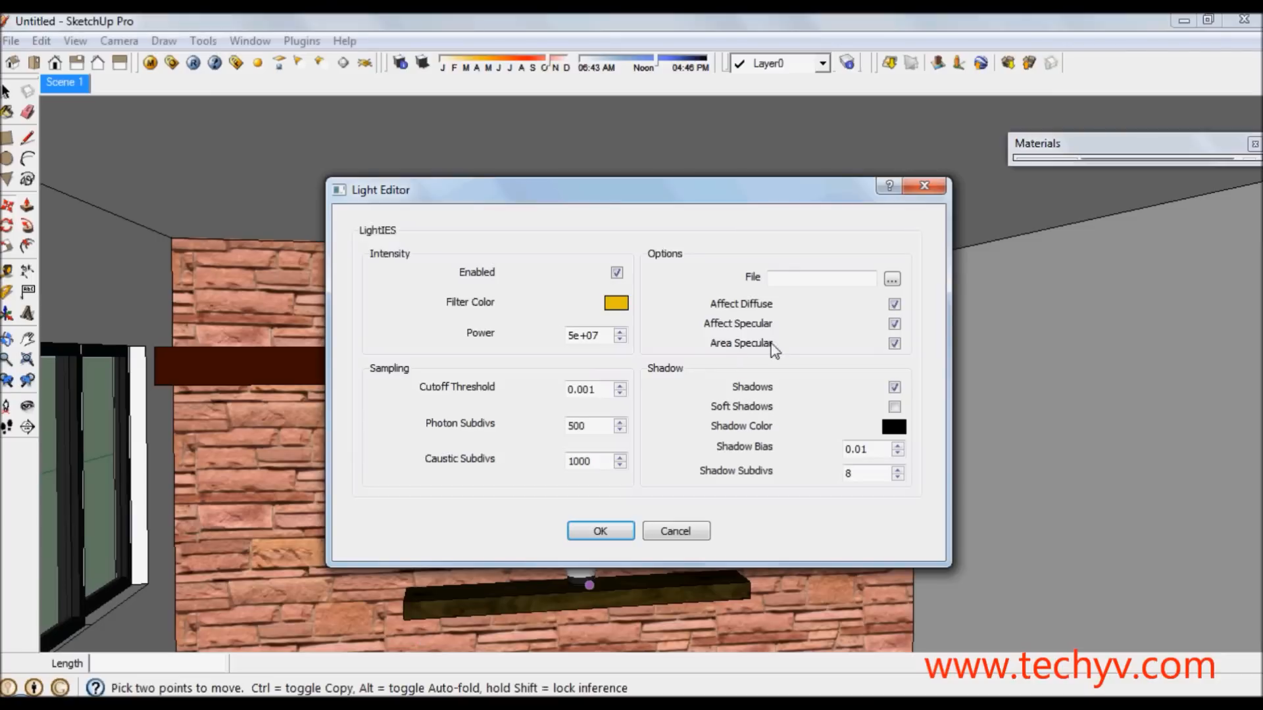
{"action": "left_click", "coordinate": [820, 277]}
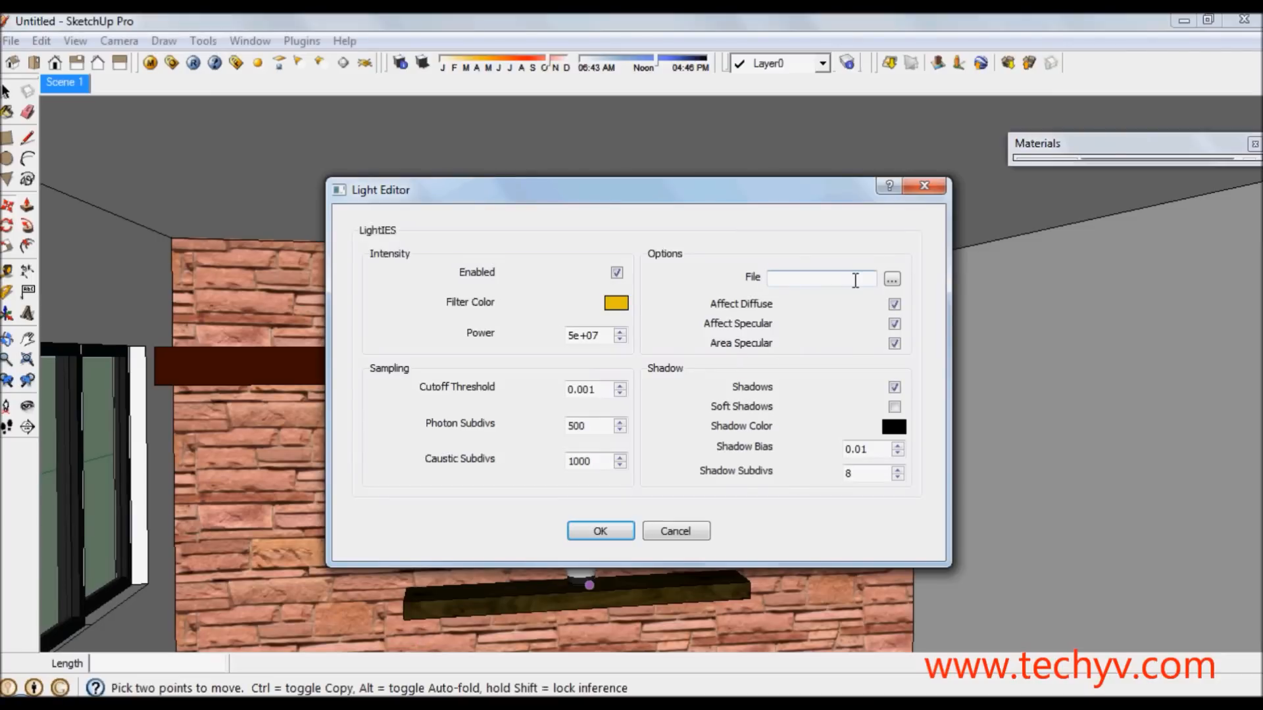
Load the 15.IES profile from Best IES 3 and apply the light settings with OK.
{"action": "left_click", "coordinate": [892, 279]}
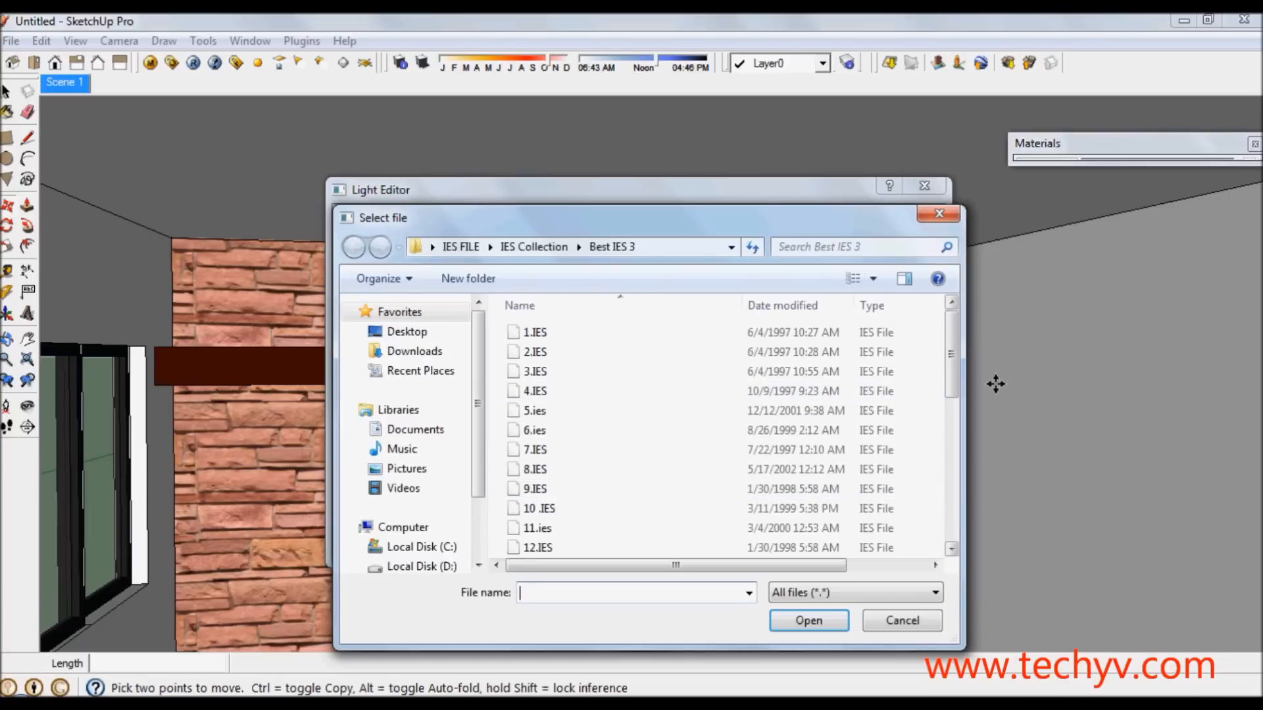
{"action": "scroll", "scroll_direction": "down", "scroll_amount": 3}
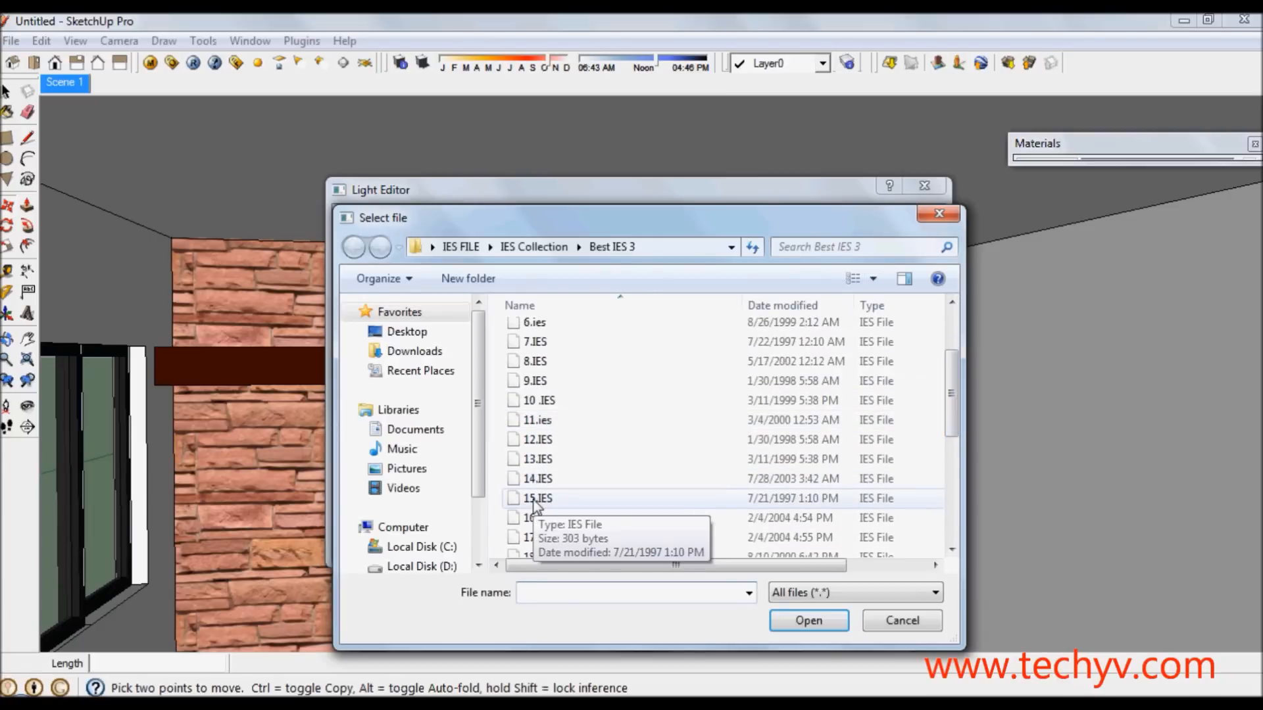
{"action": "left_click", "coordinate": [537, 498]}
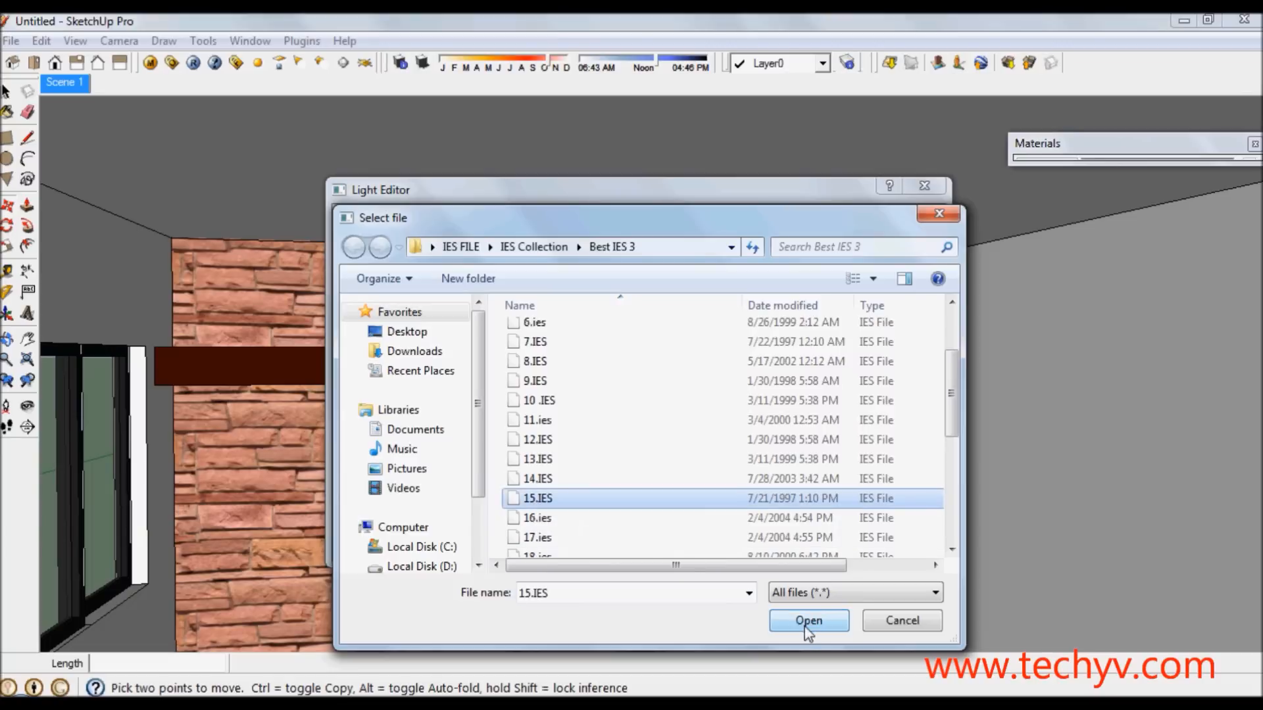
{"action": "left_click", "coordinate": [808, 620]}
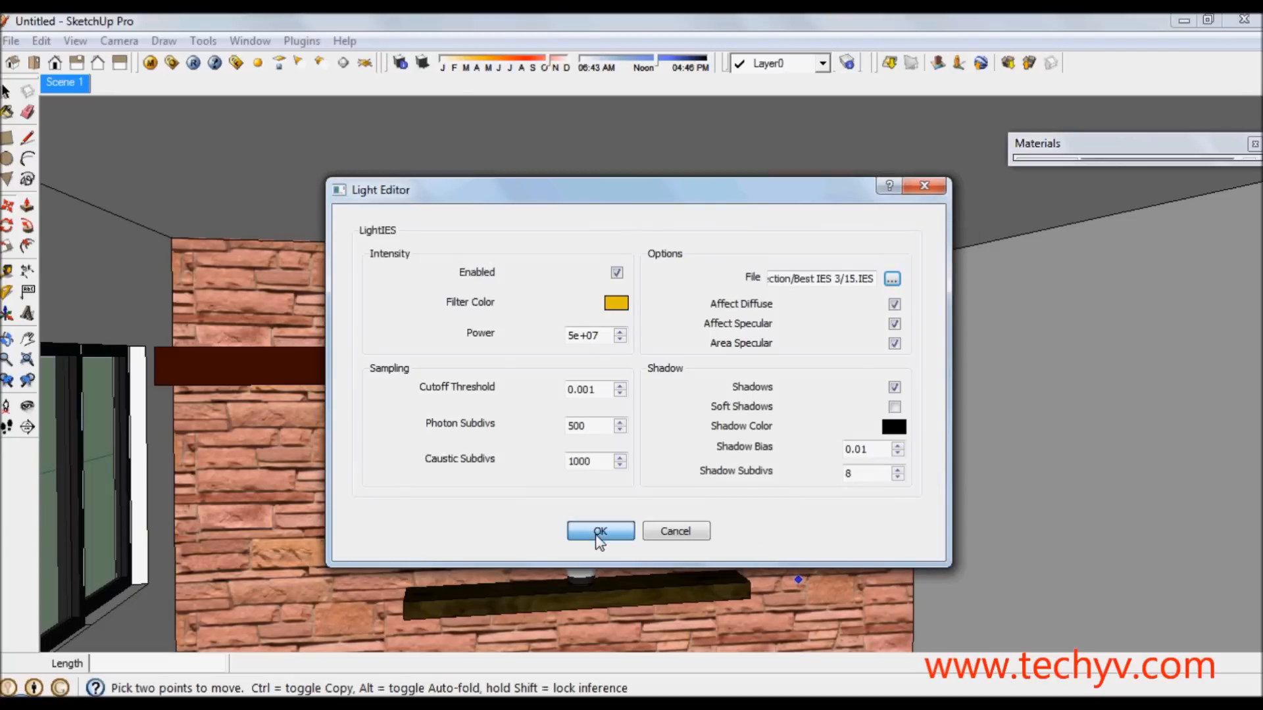
{"action": "left_click", "coordinate": [600, 531]}
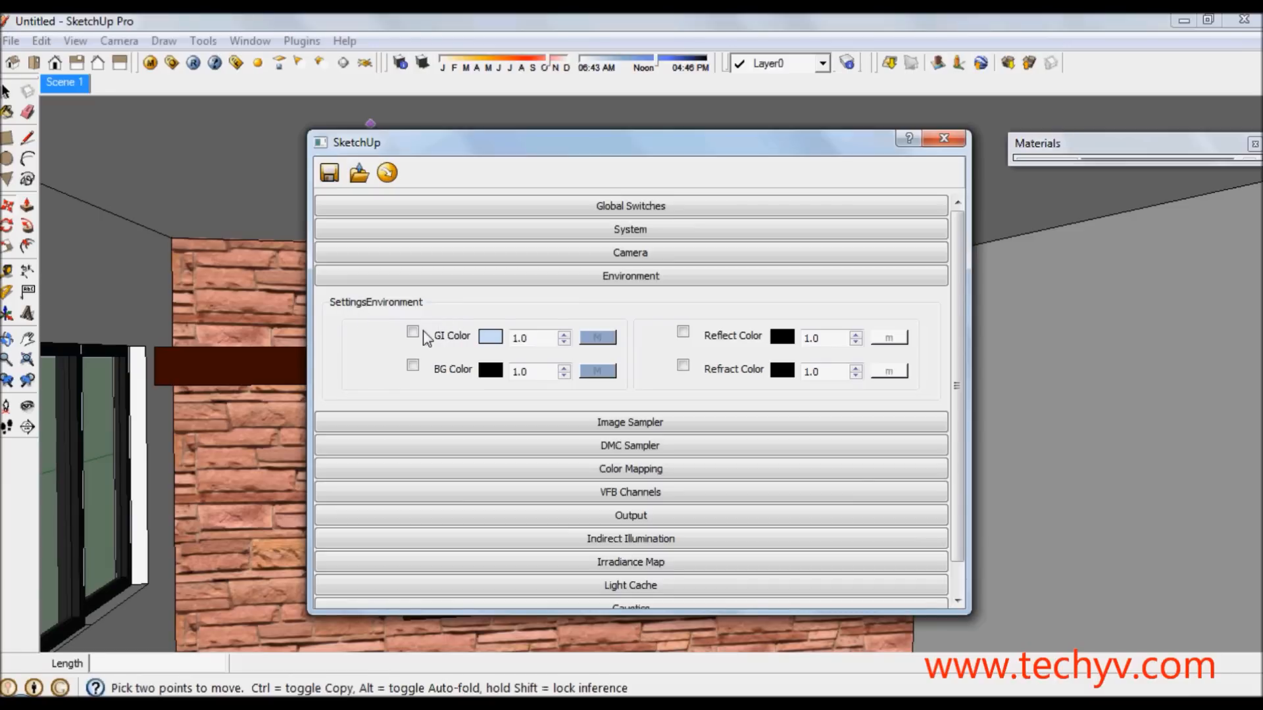
{"action": "mouse_move", "coordinate": [436, 377]}
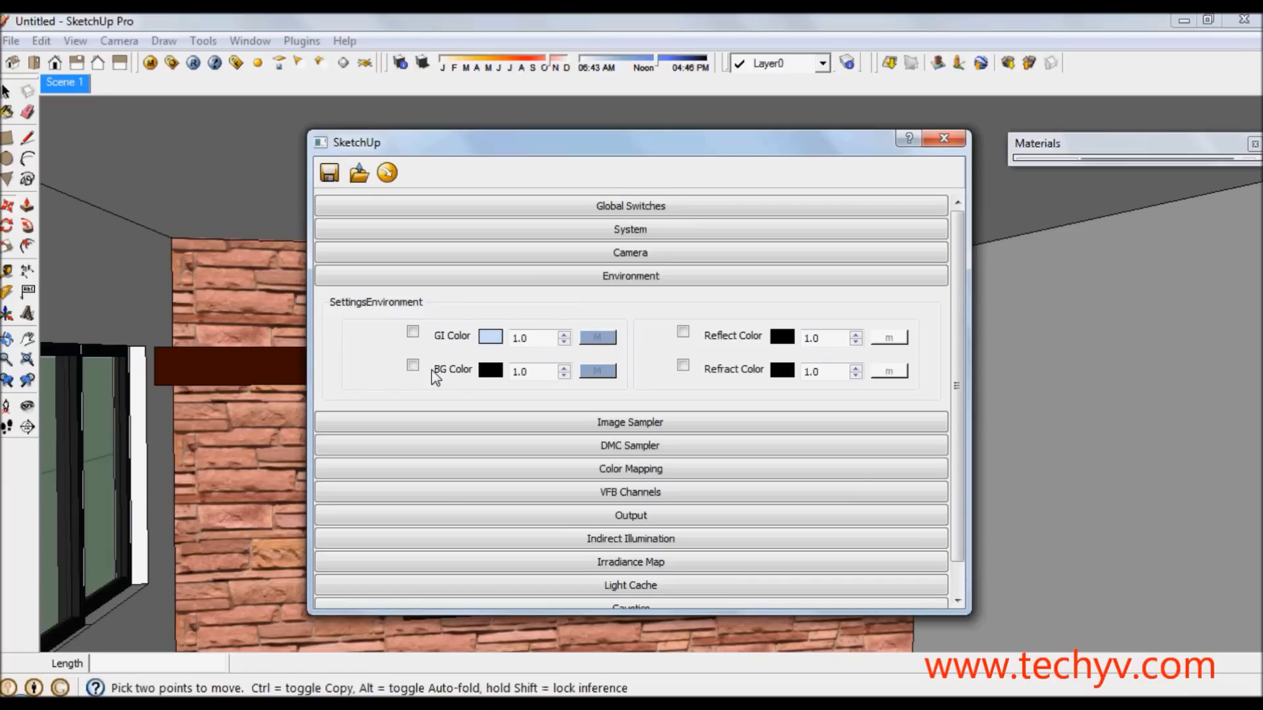